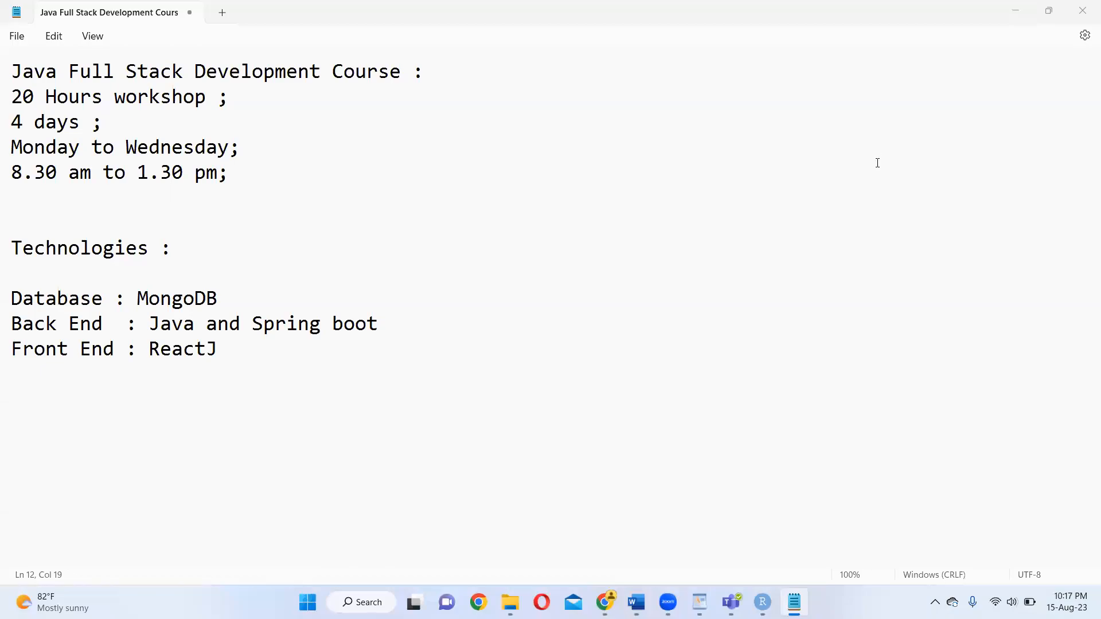
{"action": "mouse_move", "coordinate": [777, 260]}
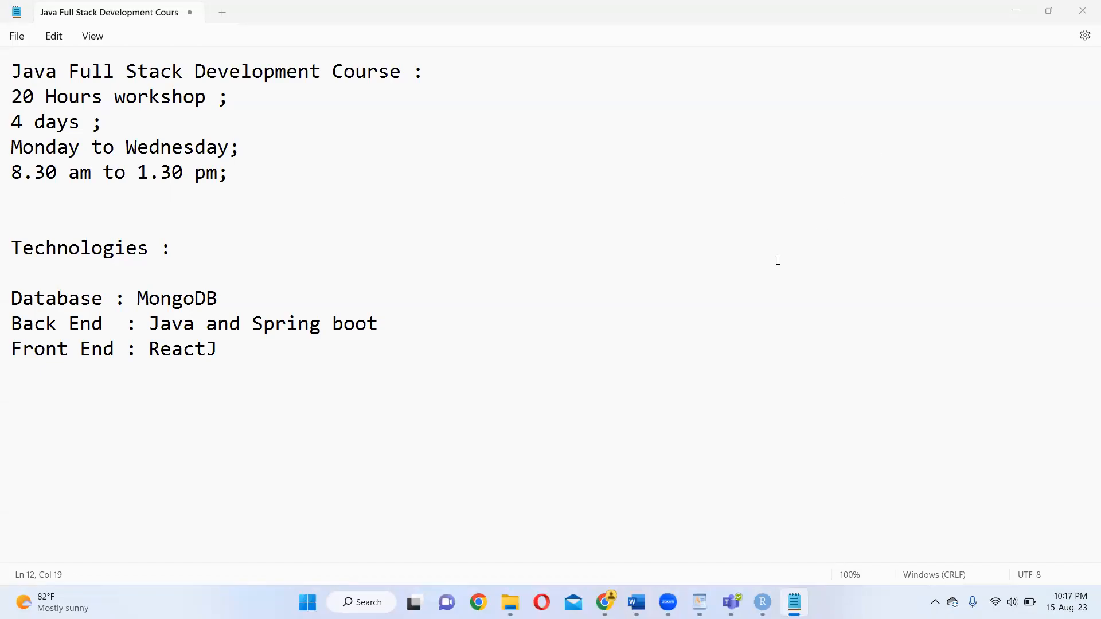
{"action": "mouse_move", "coordinate": [761, 269]}
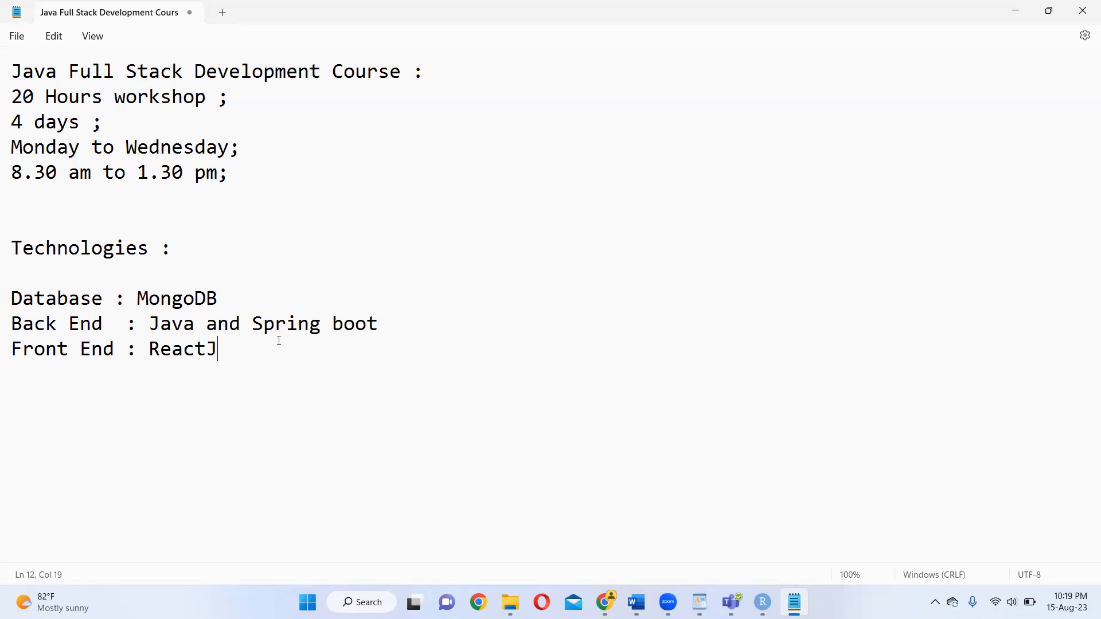
- Delete the trailing J so the front end technology reads React
{"action": "key", "text": "Backspace"}
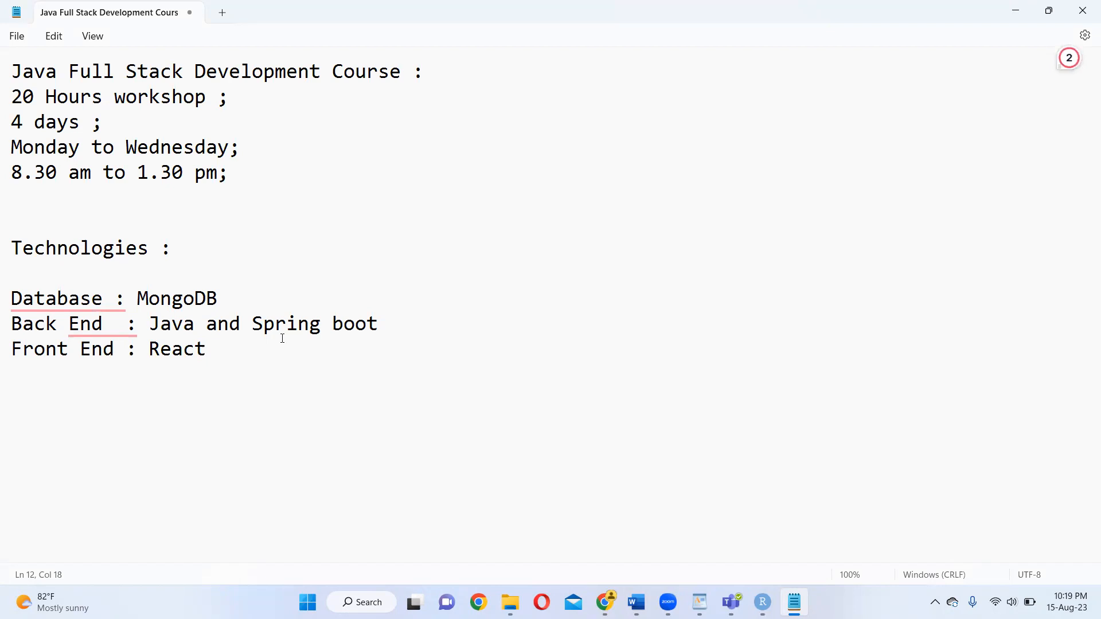
{"action": "left_click", "coordinate": [206, 349]}
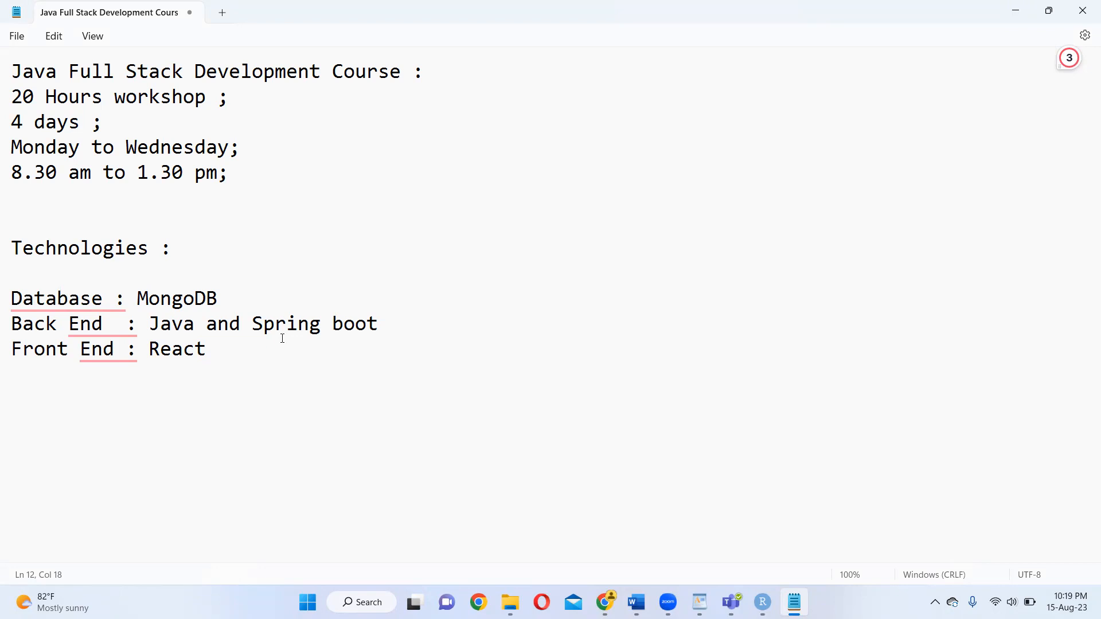
{"action": "mouse_move", "coordinate": [227, 354]}
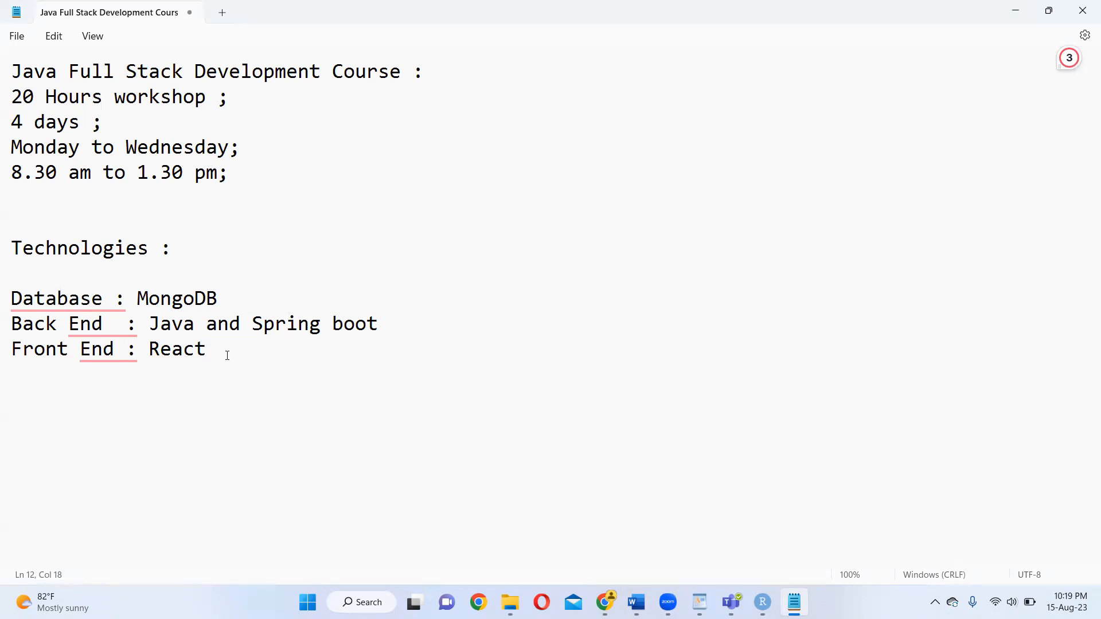
{"action": "type", "text": "07"}
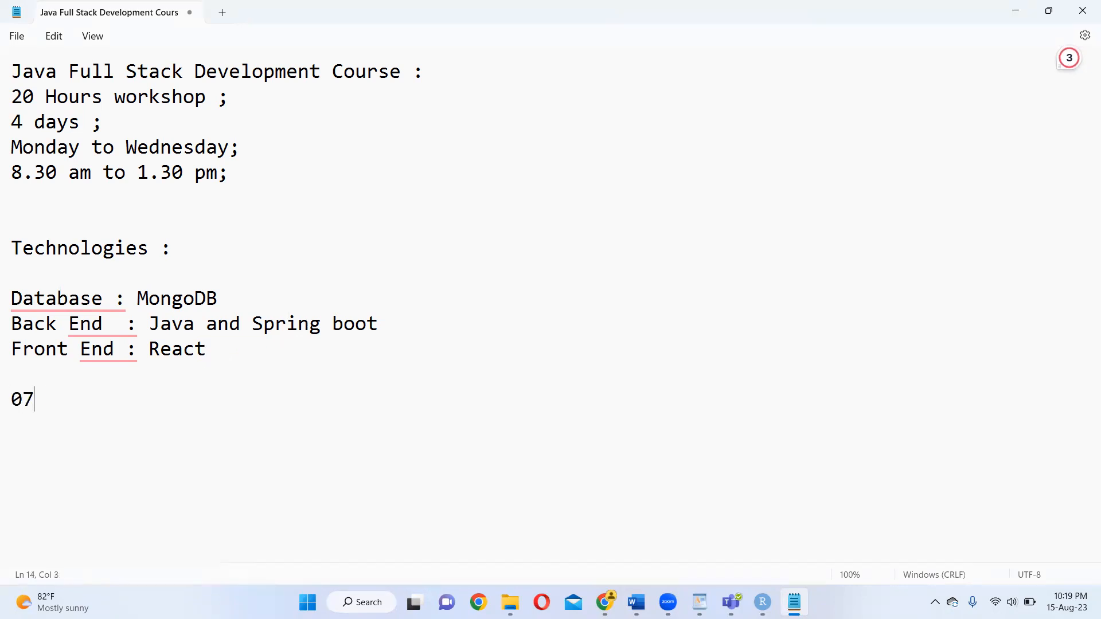
{"action": "type", "text": "6170"}
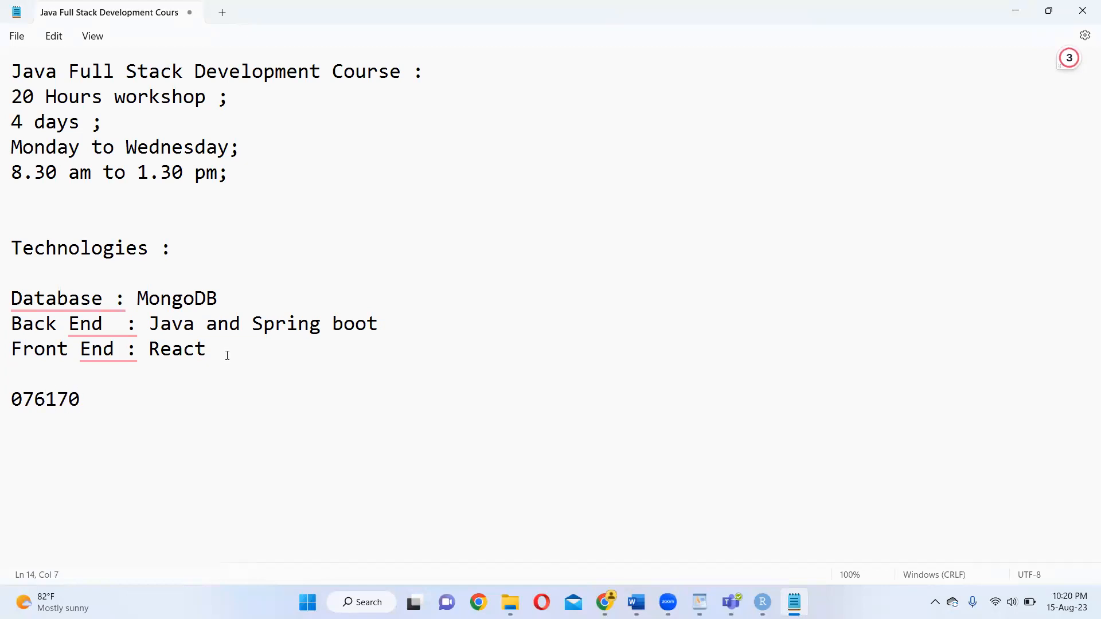
{"action": "type", "text": "7118"}
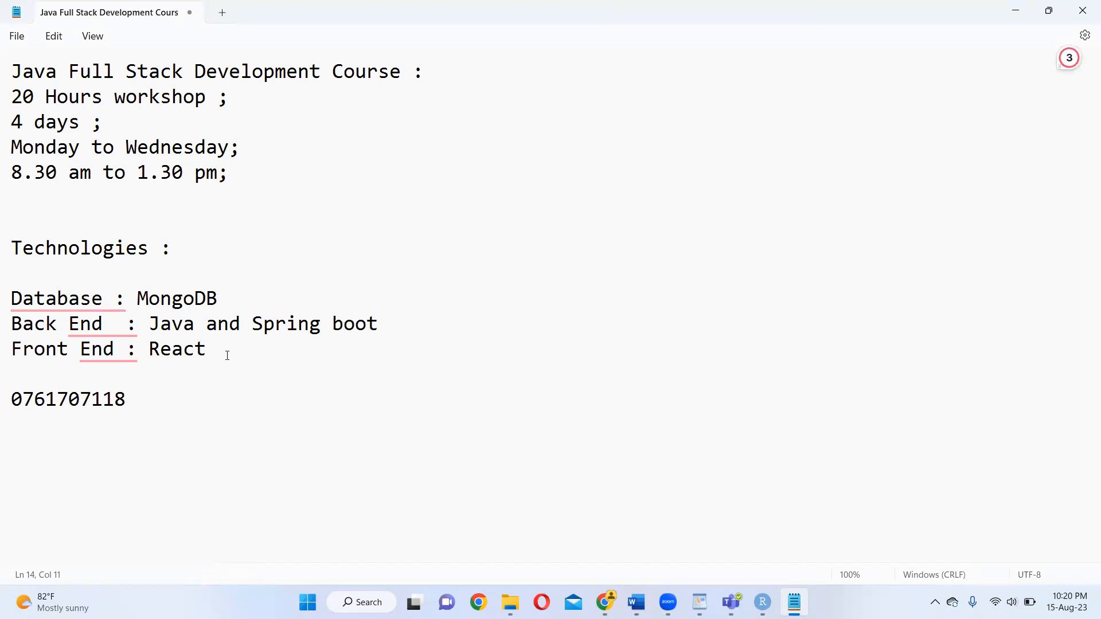
{"action": "left_click", "coordinate": [126, 399]}
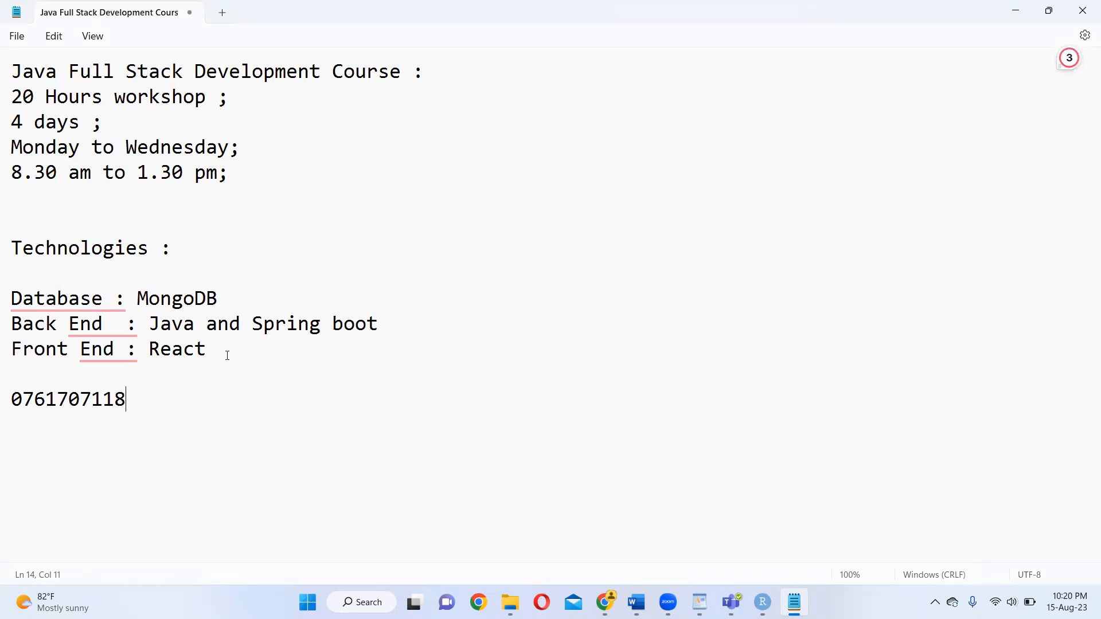